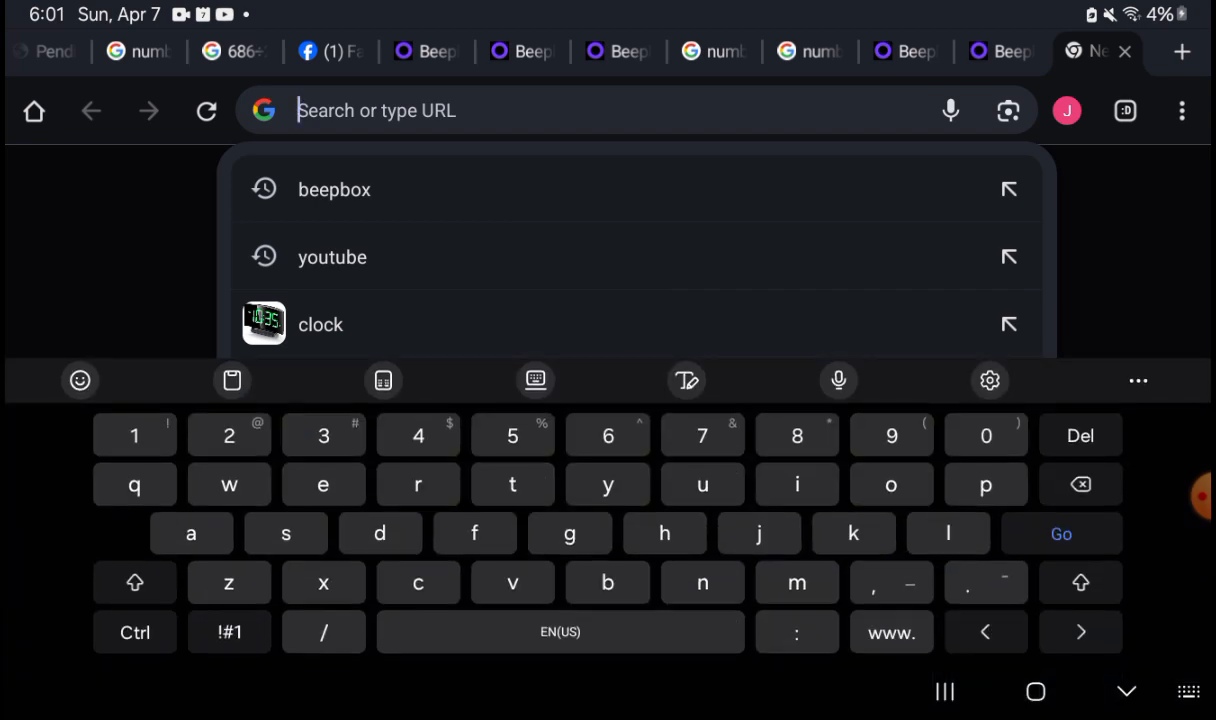
- Search the web for BeepBox and open the BeepBox editor in a new tab
click(334, 188)
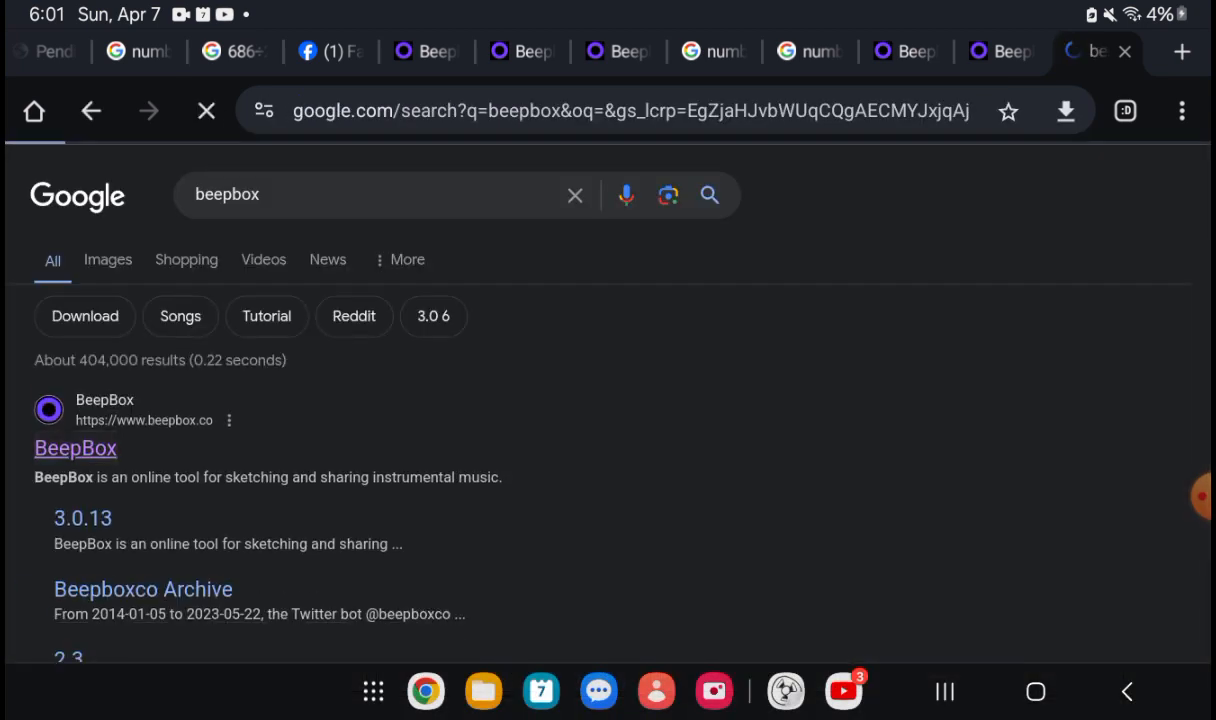
click(76, 448)
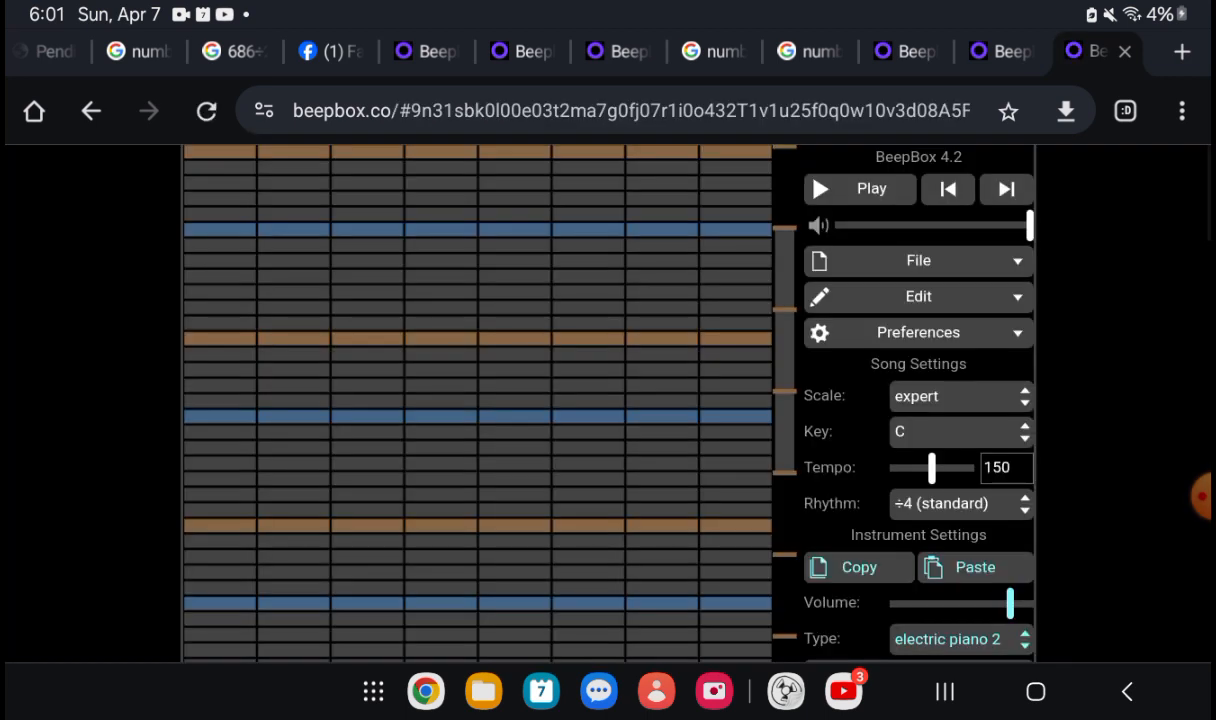
- Lower the tempo from 150 to 140 and draw a rising two-line melody in the first pattern
scroll(down, 3)
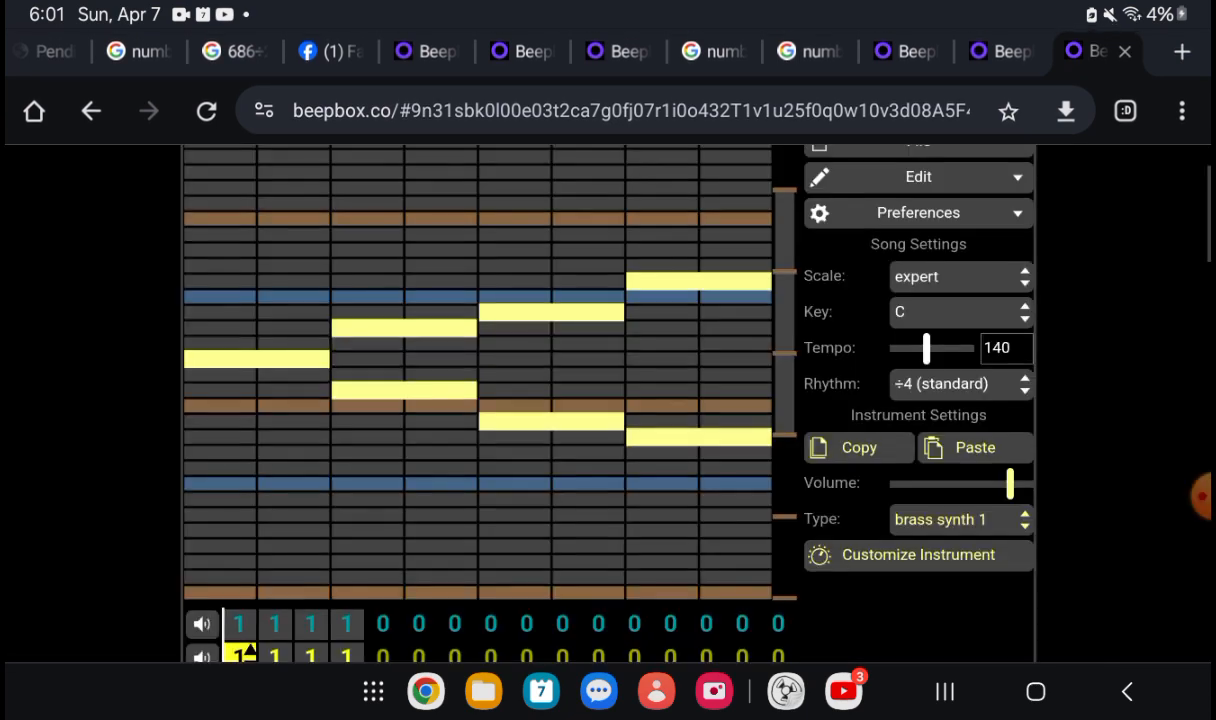
scroll(down, 3)
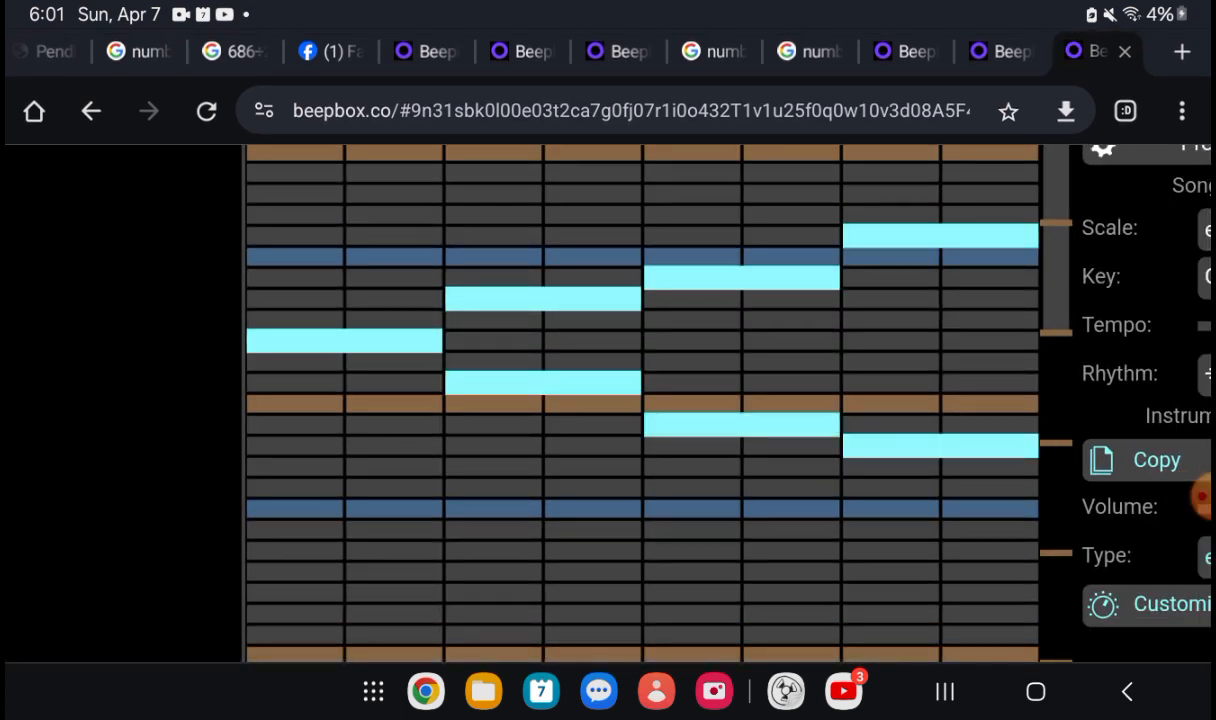
- Pick the pulse width preset for the melody channel and play the song back
click(1190, 556)
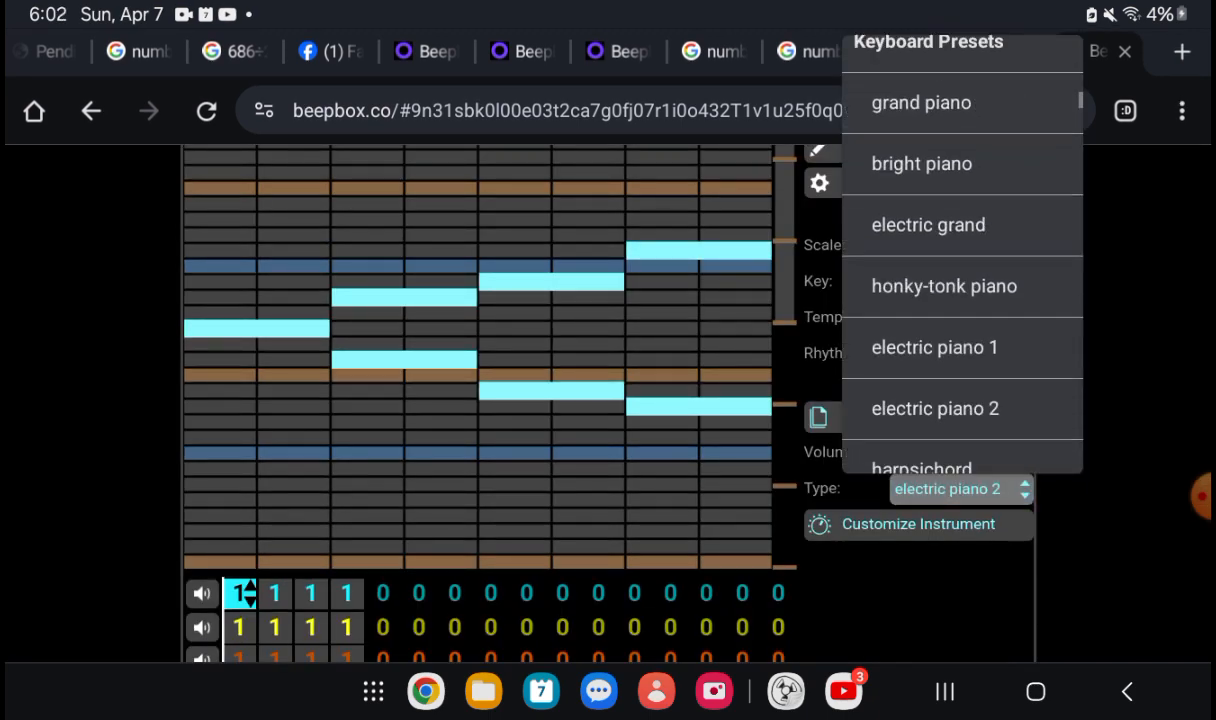
scroll(down, 3)
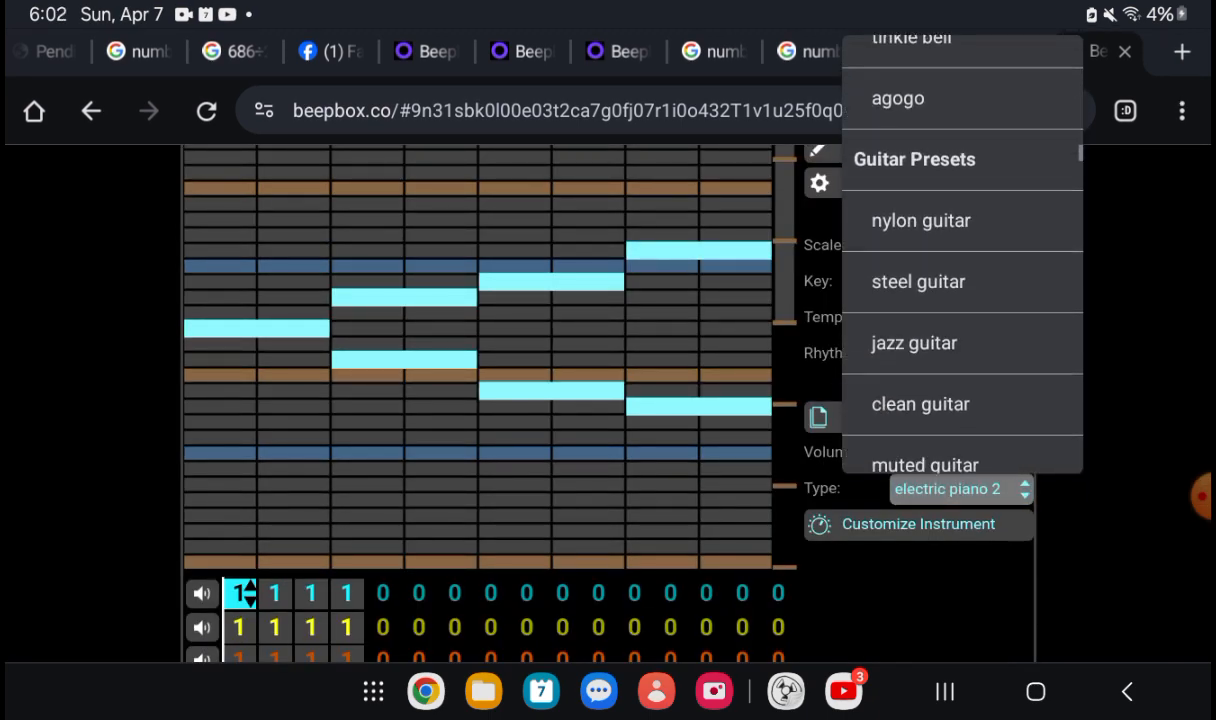
scroll(down, 3)
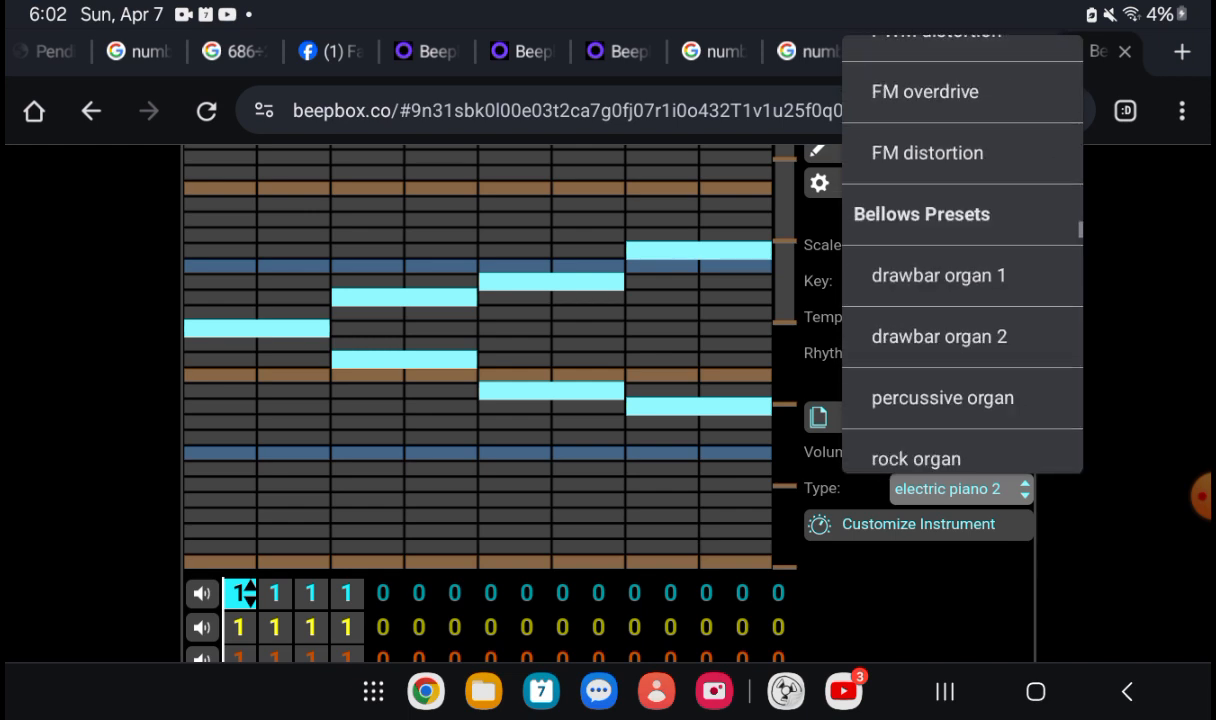
scroll(down, 3)
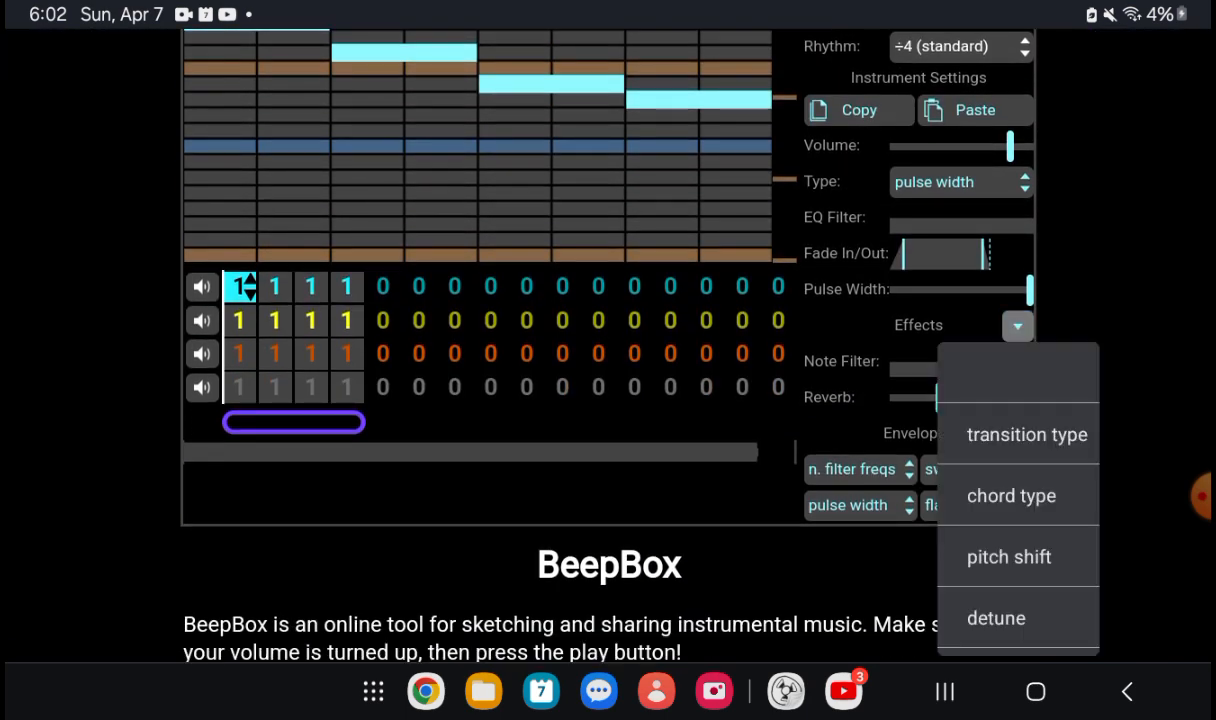
click(1008, 556)
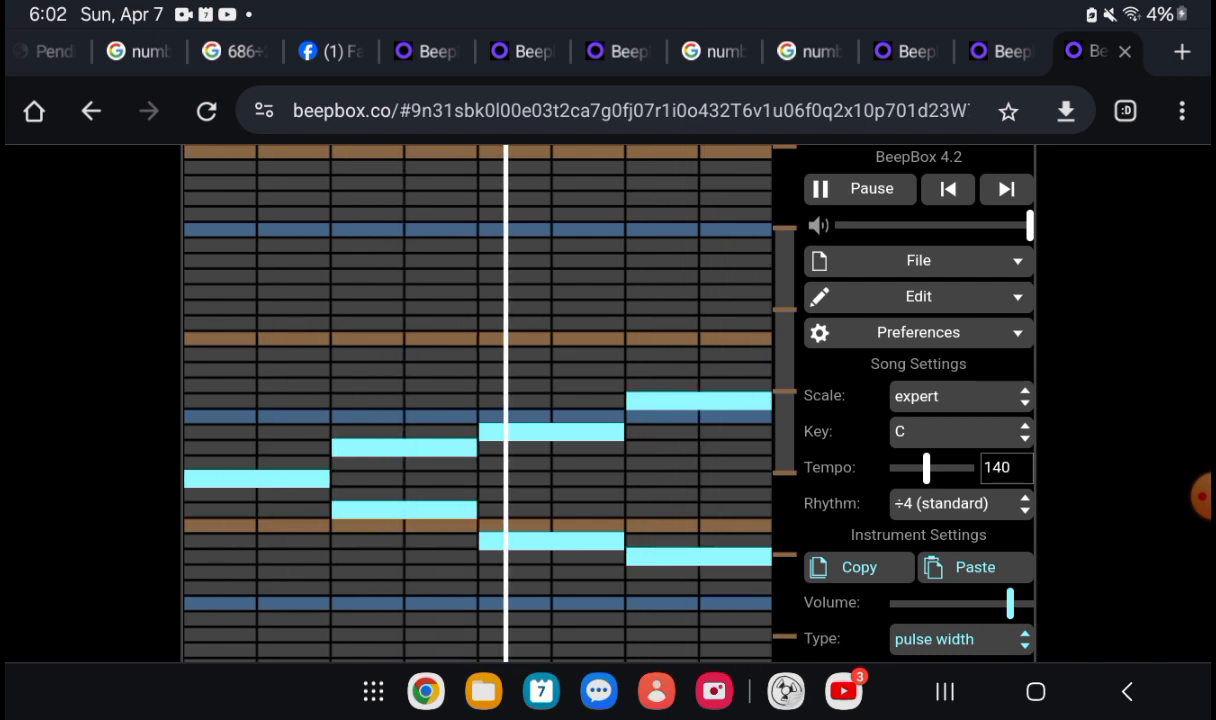
- Layer short notes over channel 1's melody and write a brass synth 1 part on channel 2
scroll(down, 3)
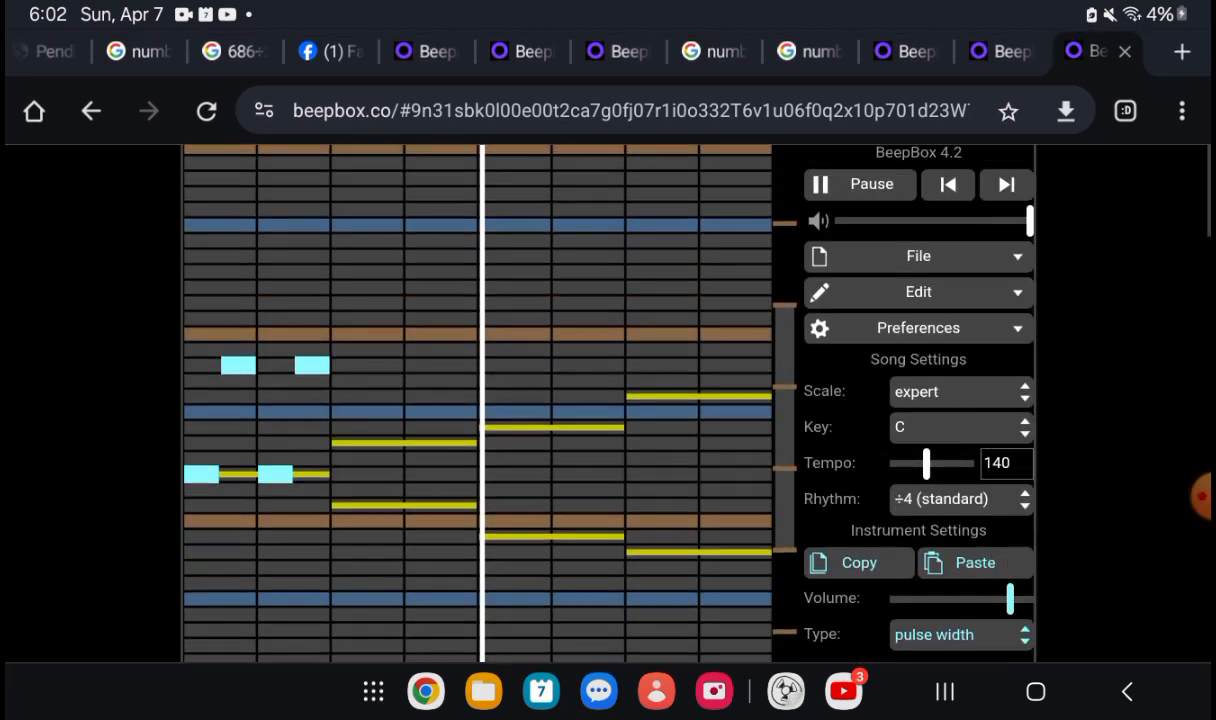
click(960, 634)
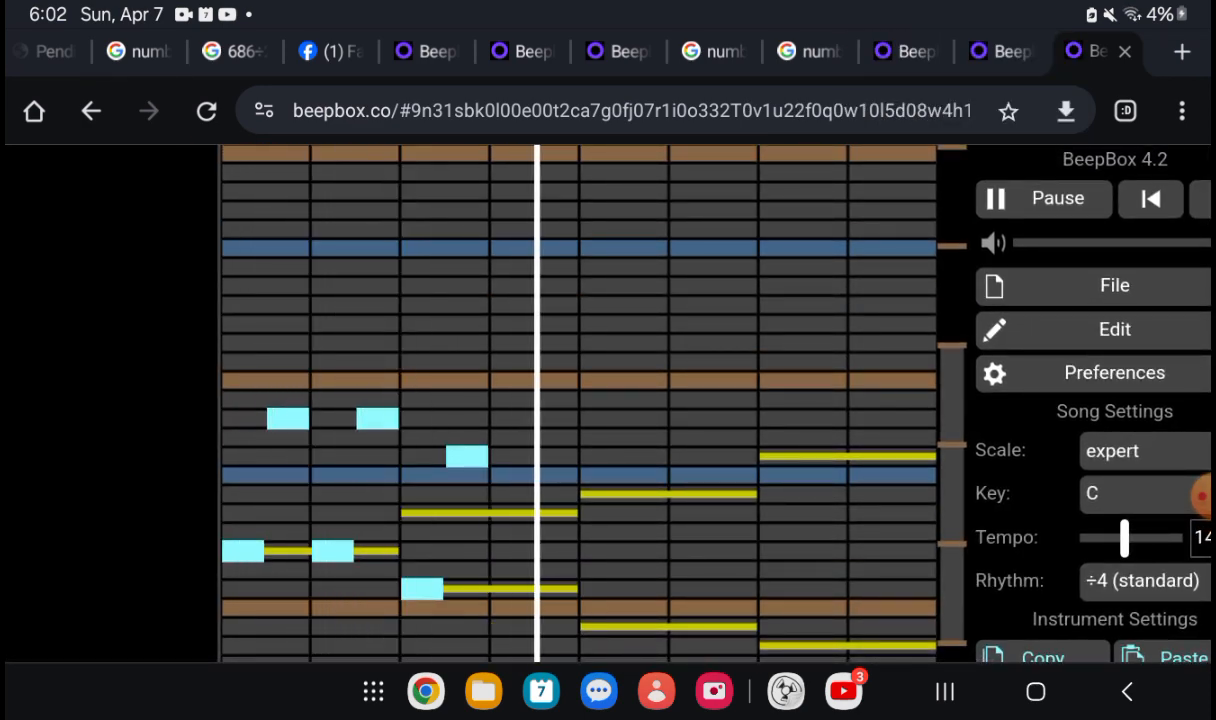
scroll(up, 3)
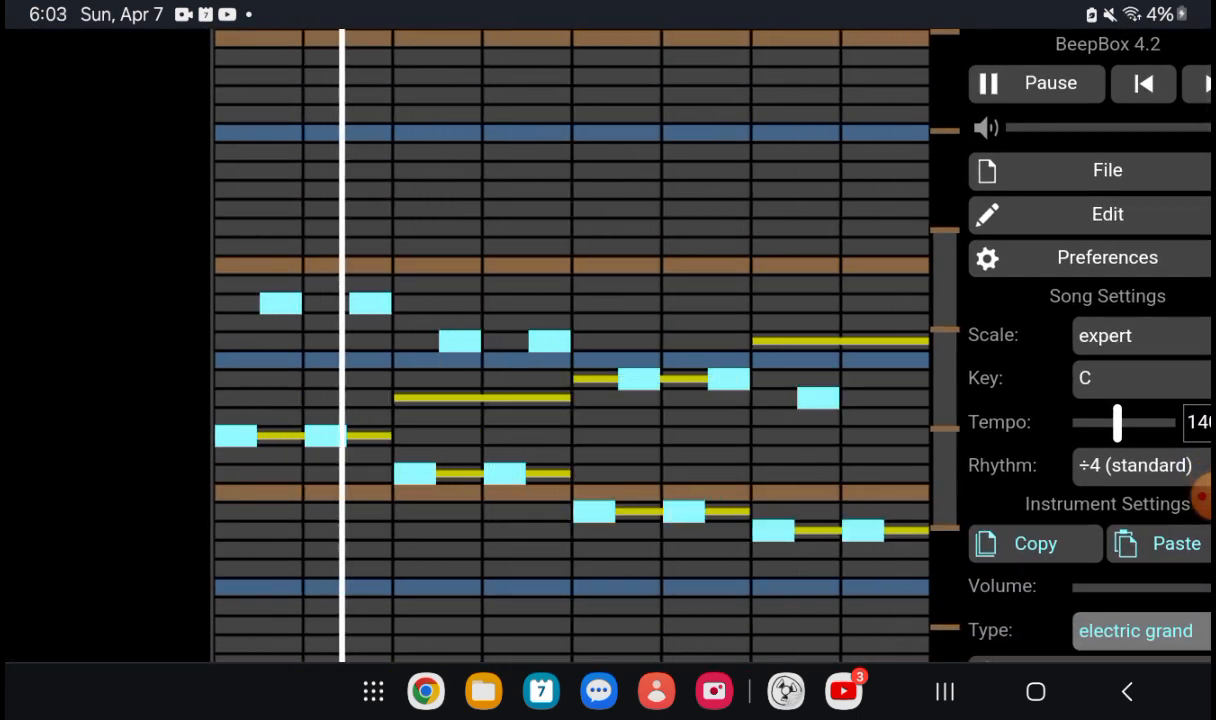
scroll(down, 3)
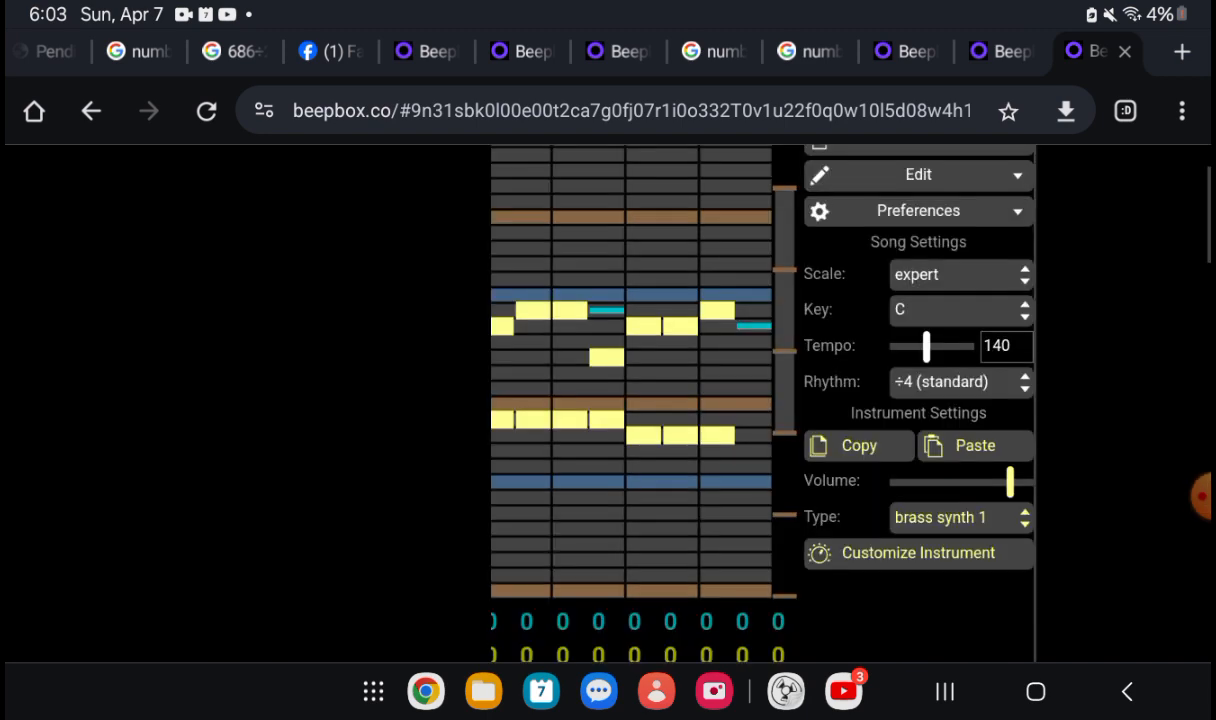
- Browse the presets and keep brass synth 1 on the current channel
click(956, 516)
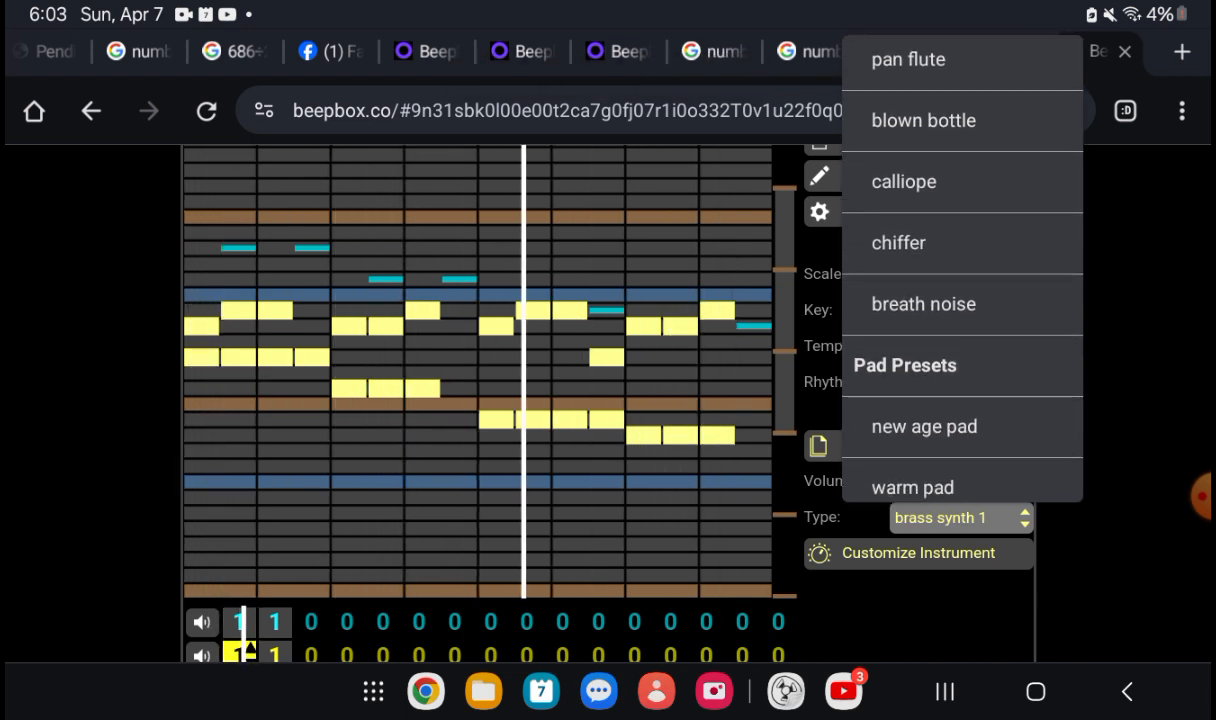
scroll(down, 3)
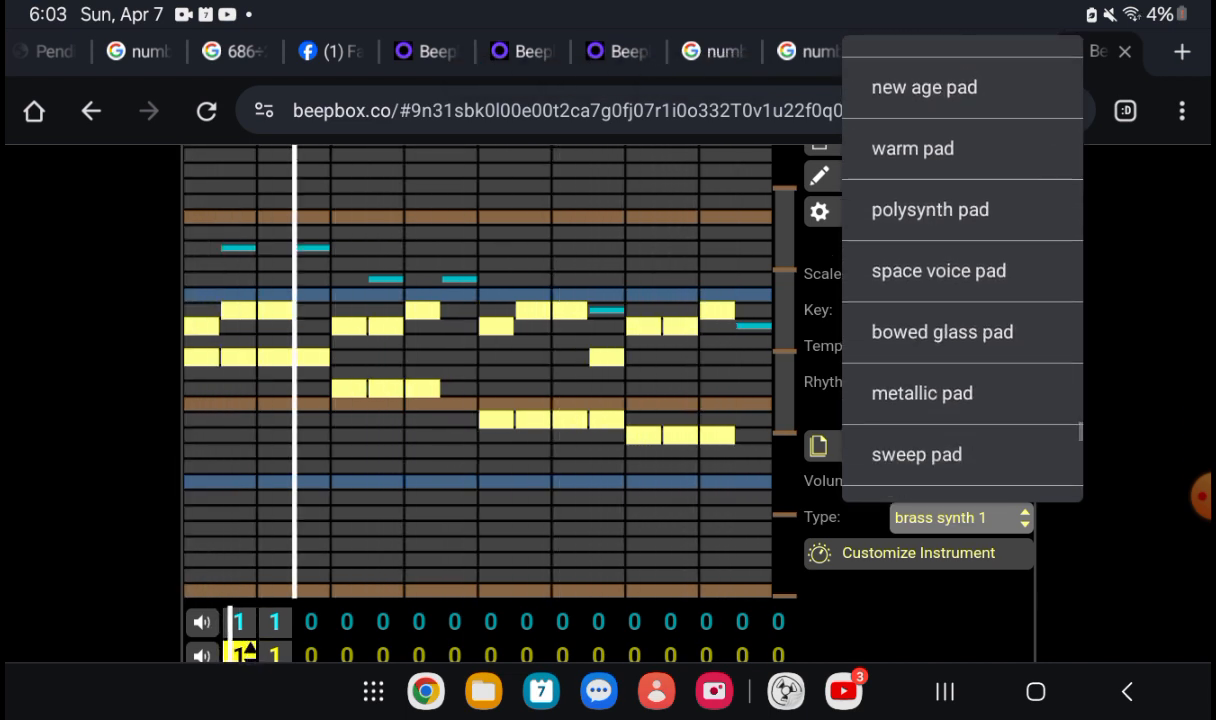
scroll(down, 3)
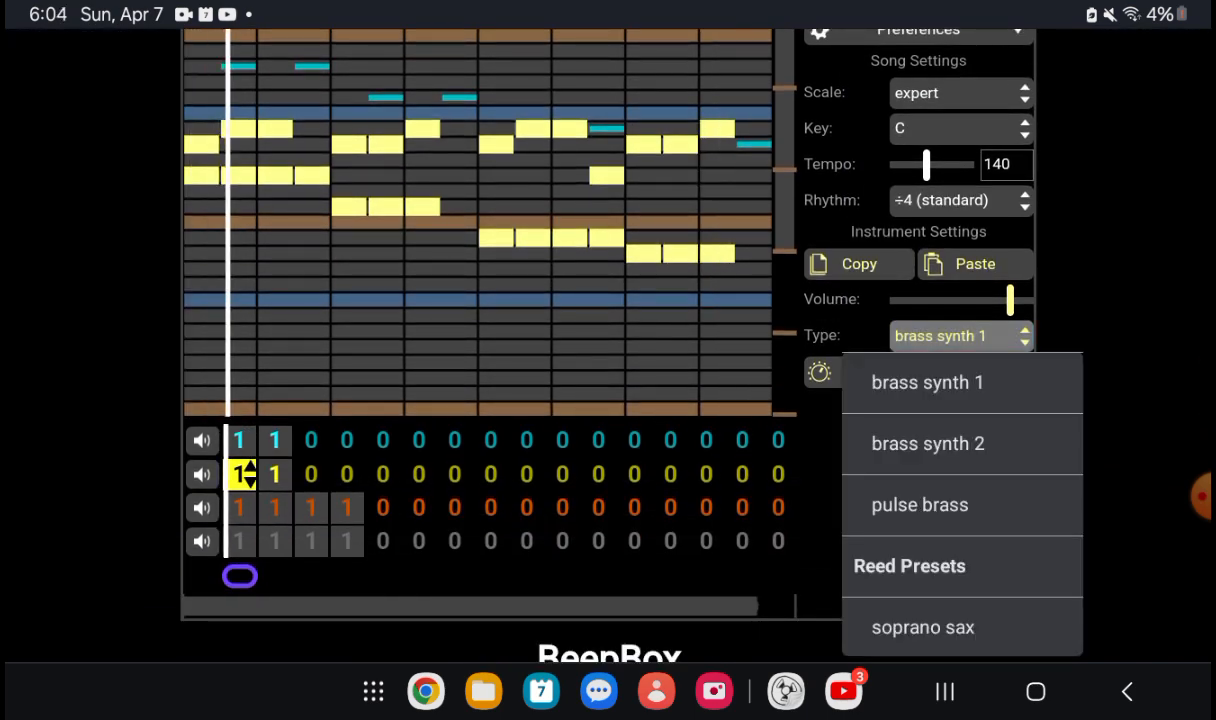
click(928, 382)
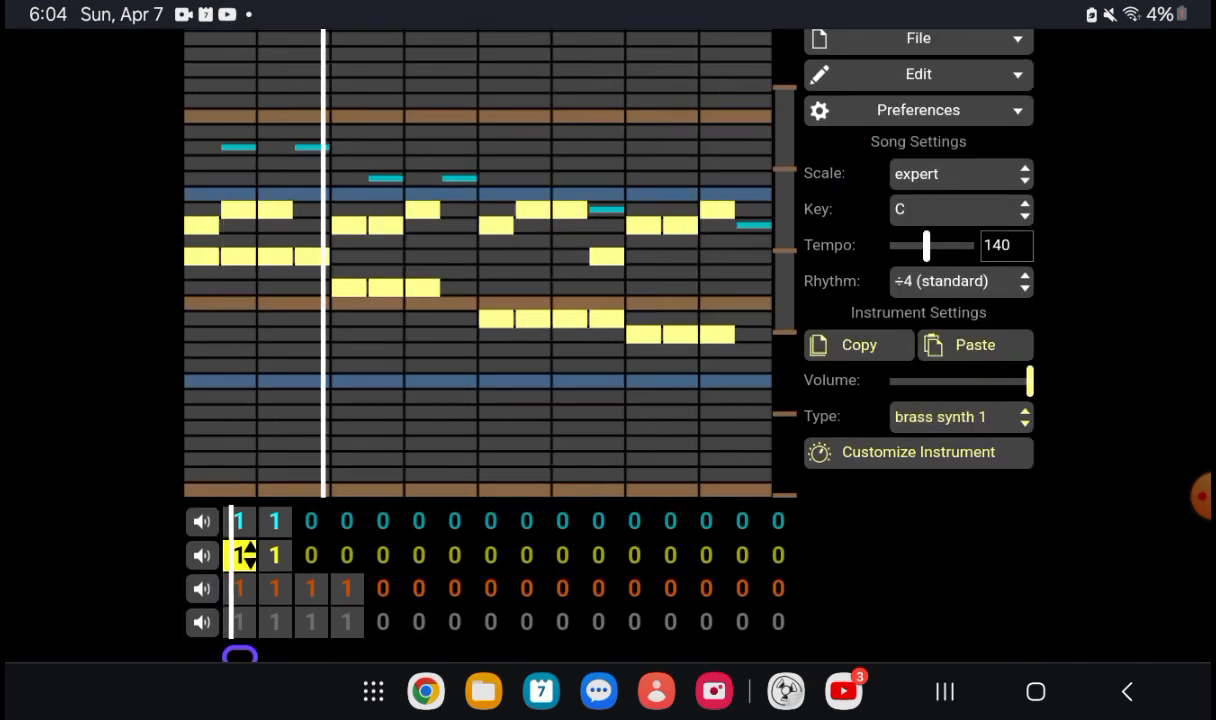
- Choose the electric grand preset and repeat pattern 1 through bars 3–4 on the top three channels
click(960, 418)
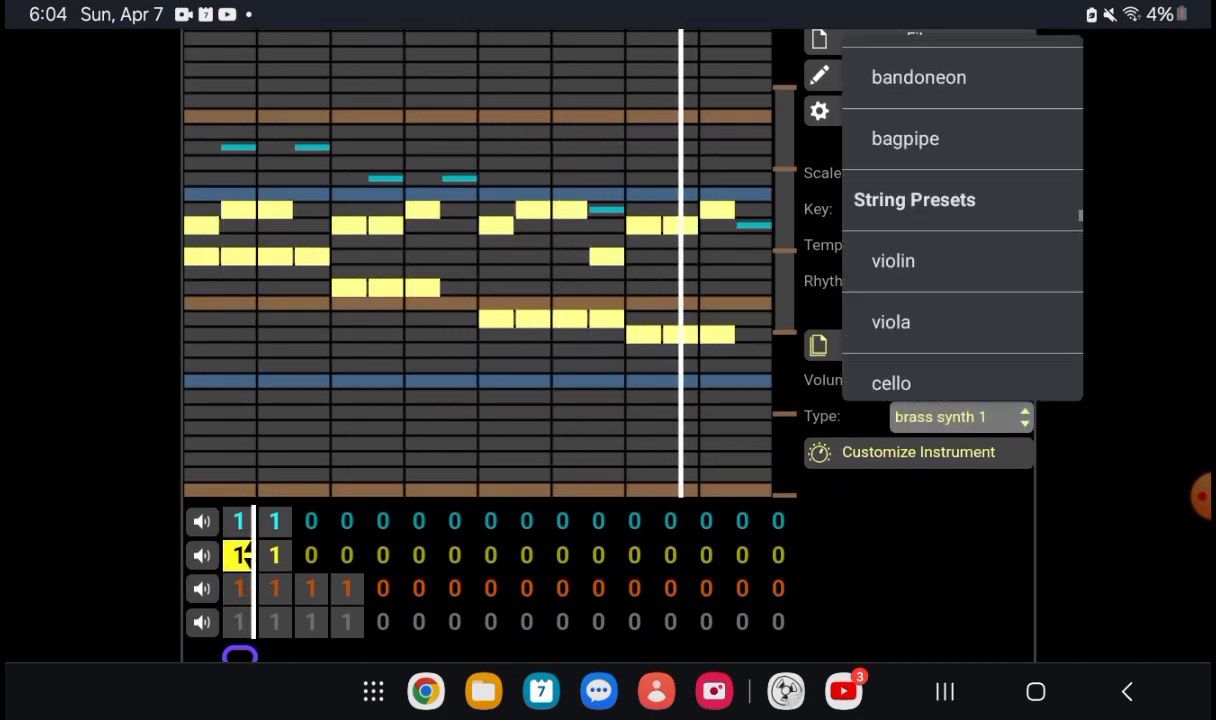
scroll(down, 3)
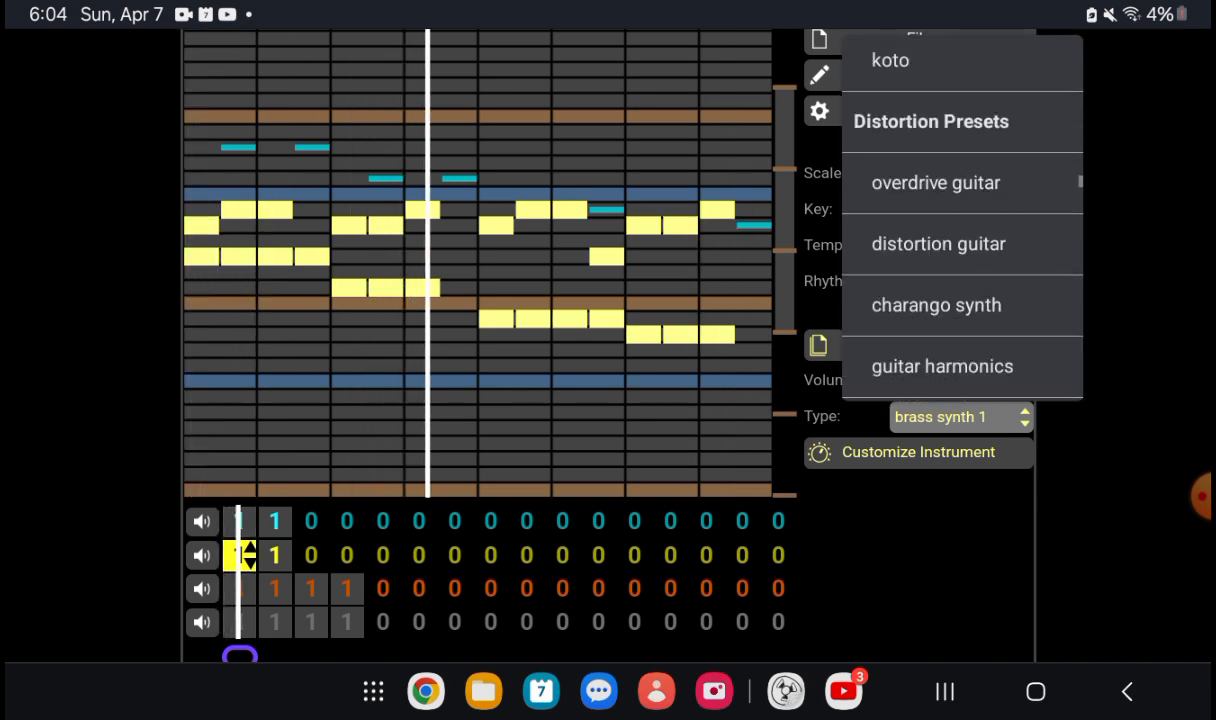
scroll(down, 3)
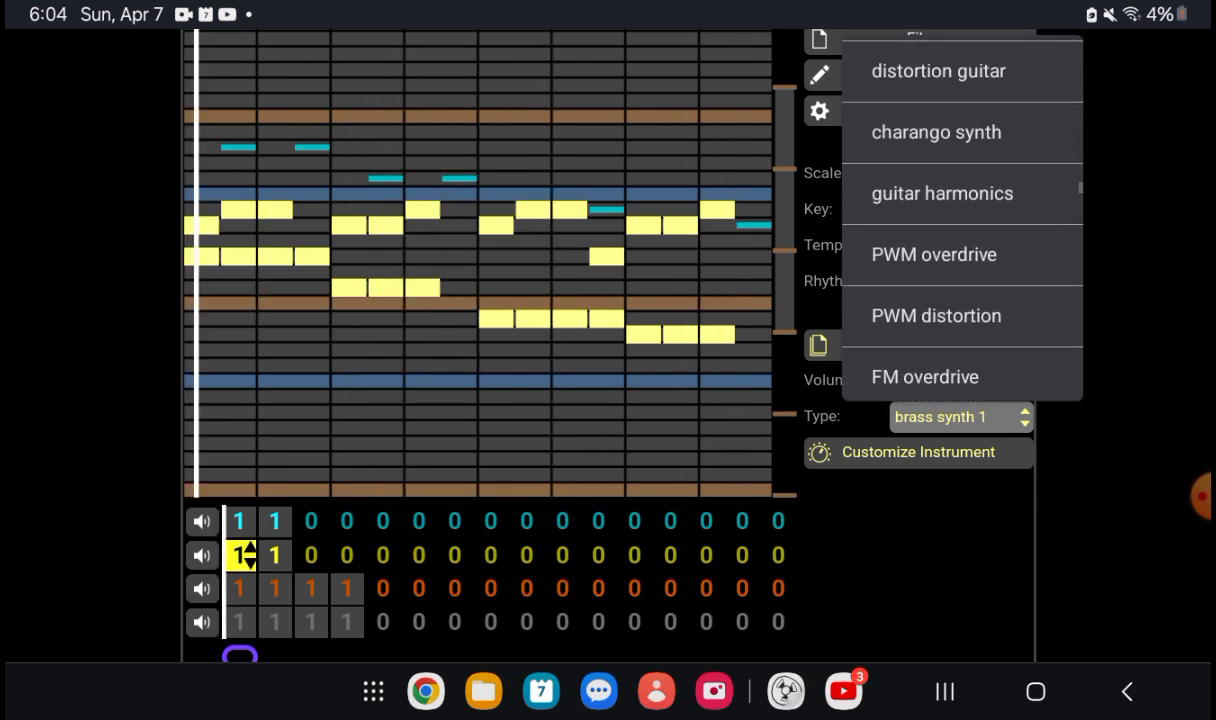
click(932, 254)
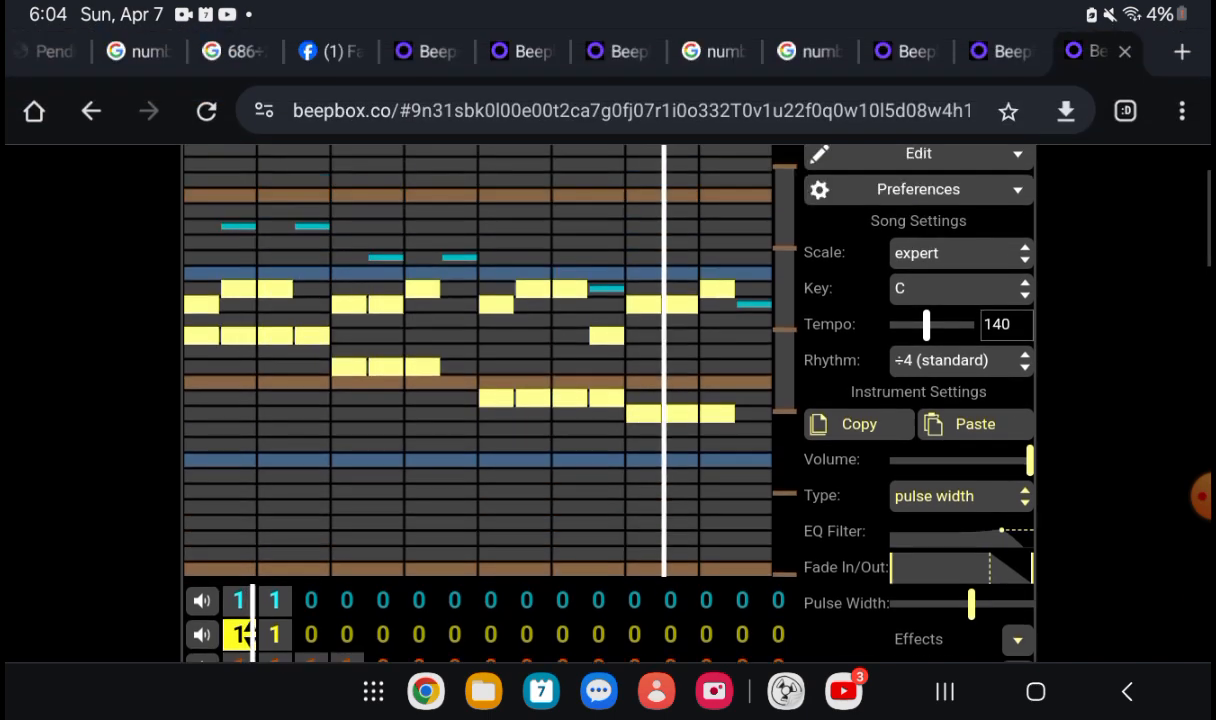
scroll(down, 3)
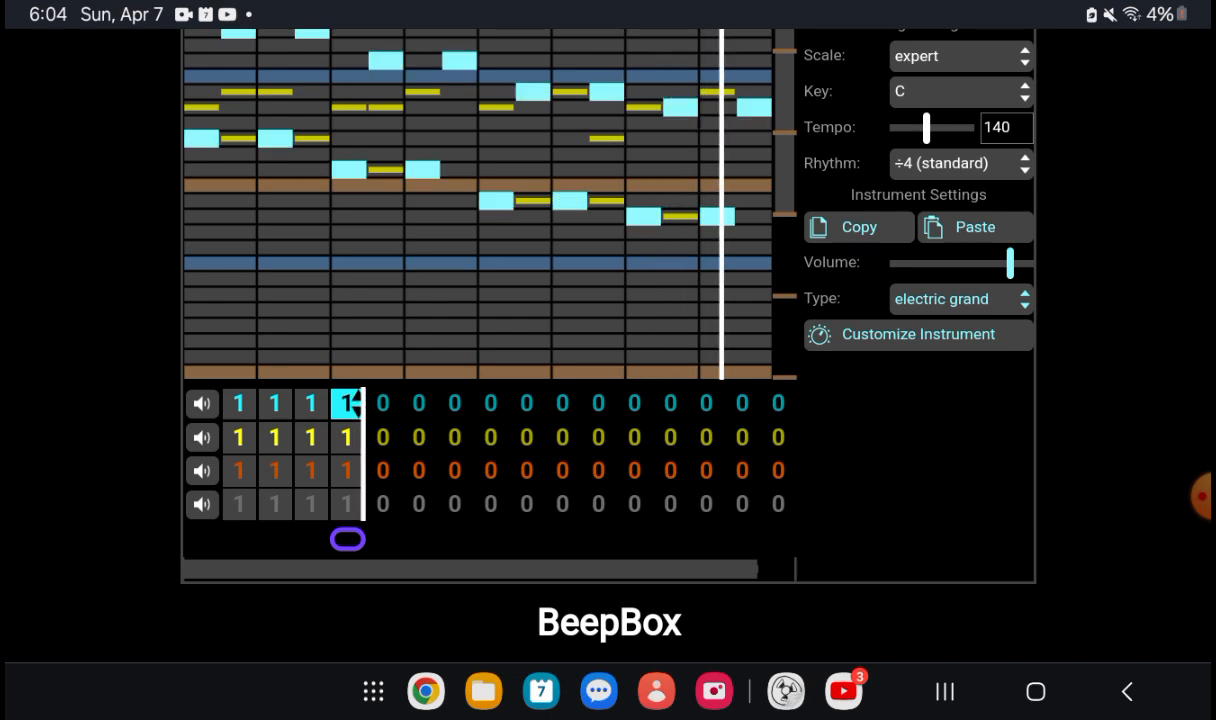
- Fill bar 5 with pattern 1 in channels 1–2 and a new pattern 2 in the alto sax channel
click(384, 402)
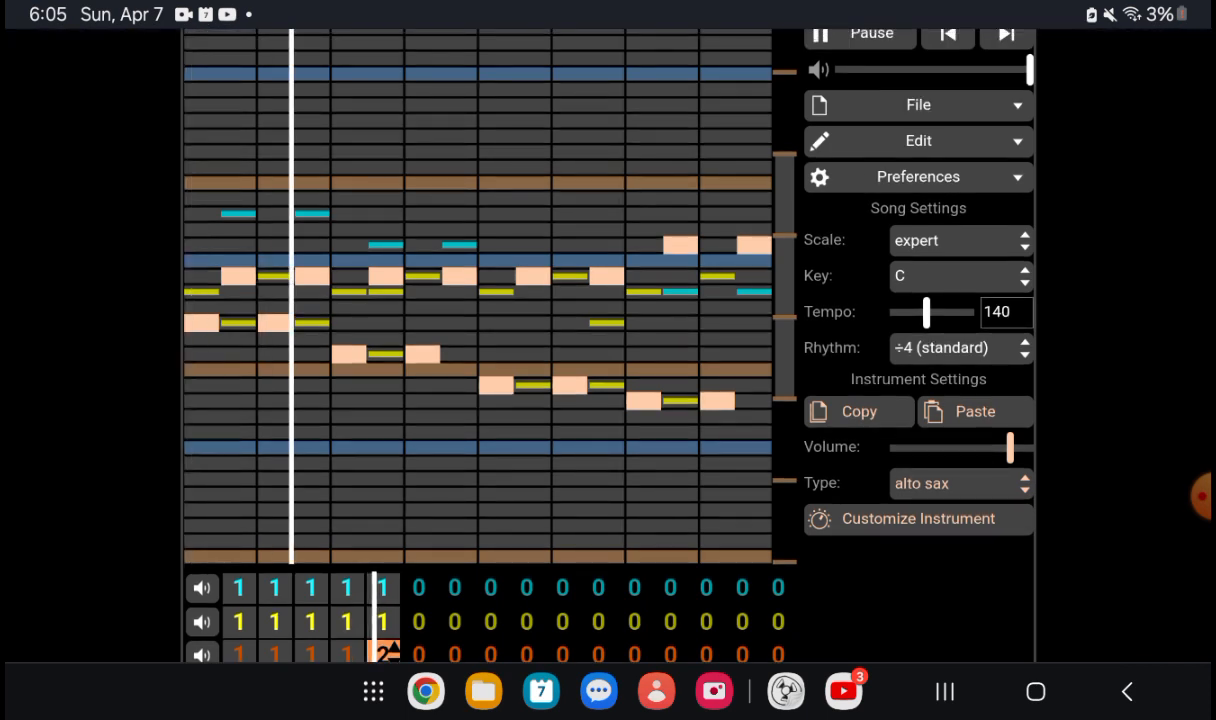
- Audition several presets on the third channel, including metallic pad
click(960, 482)
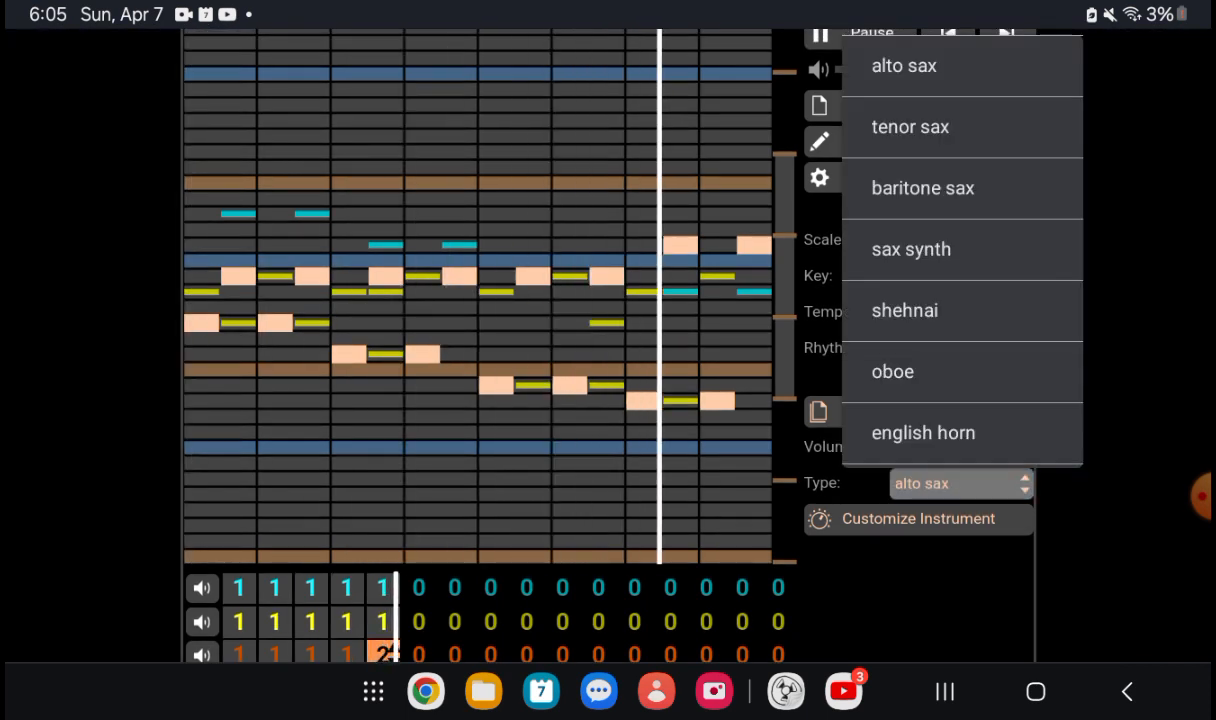
scroll(down, 3)
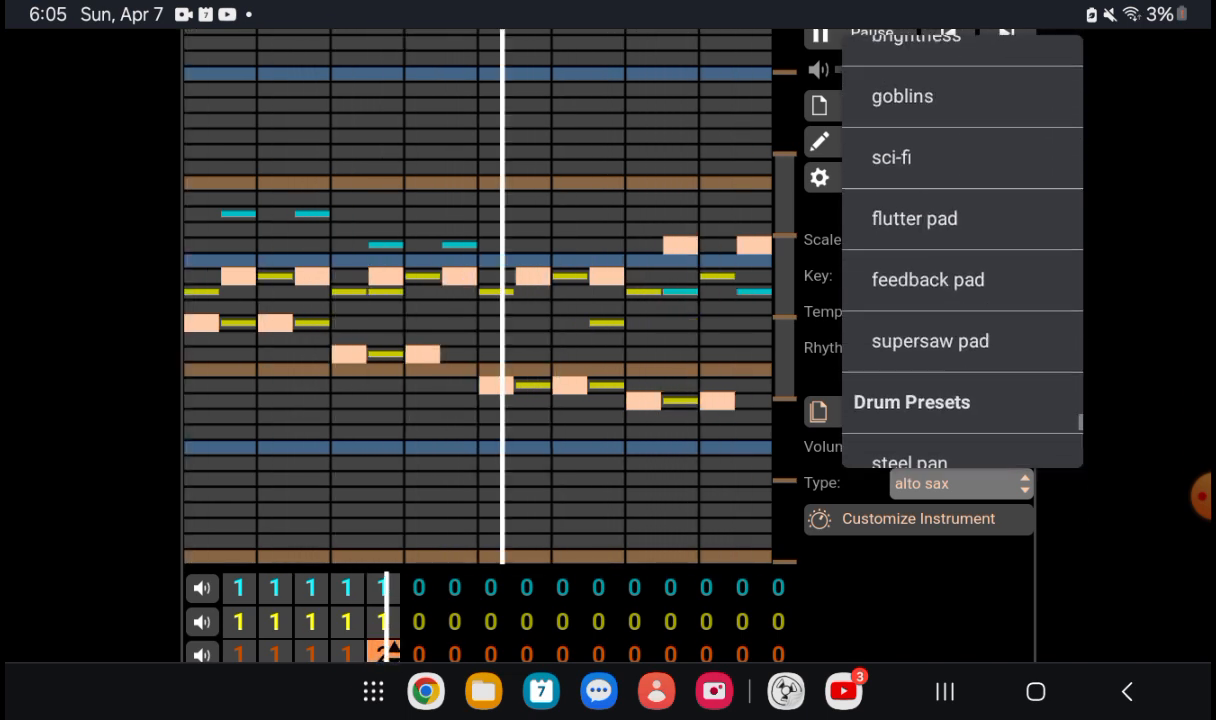
scroll(up, 3)
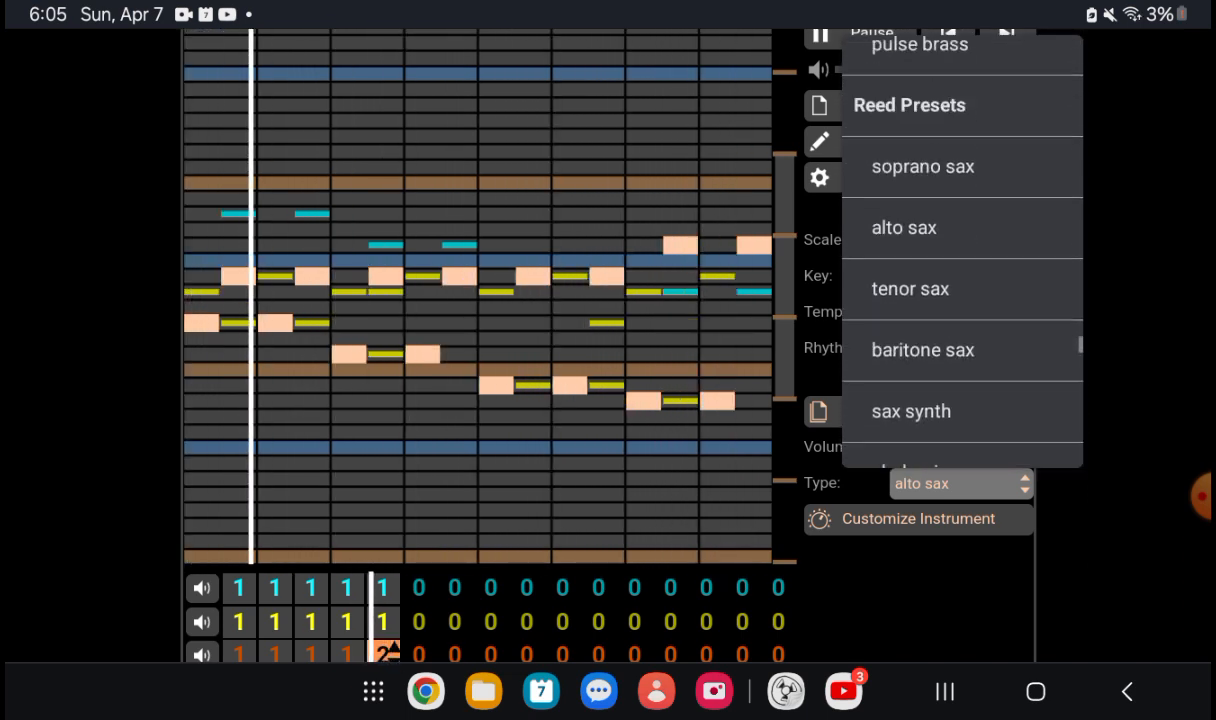
scroll(down, 3)
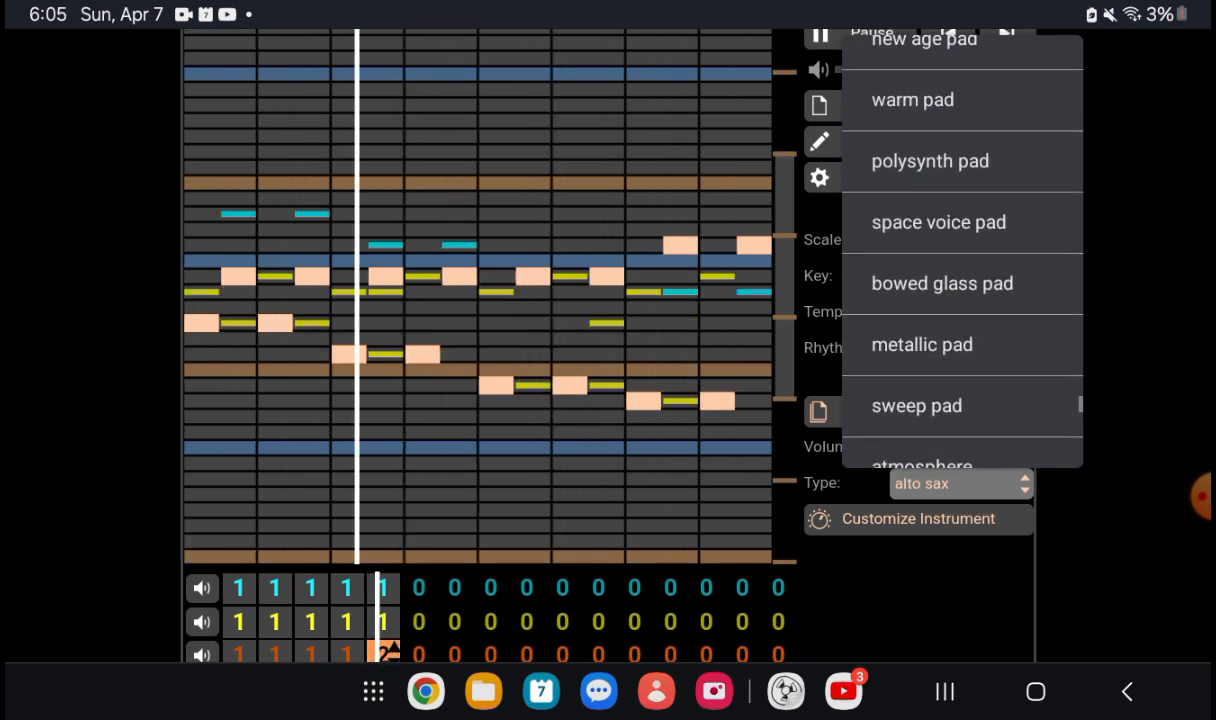
click(920, 344)
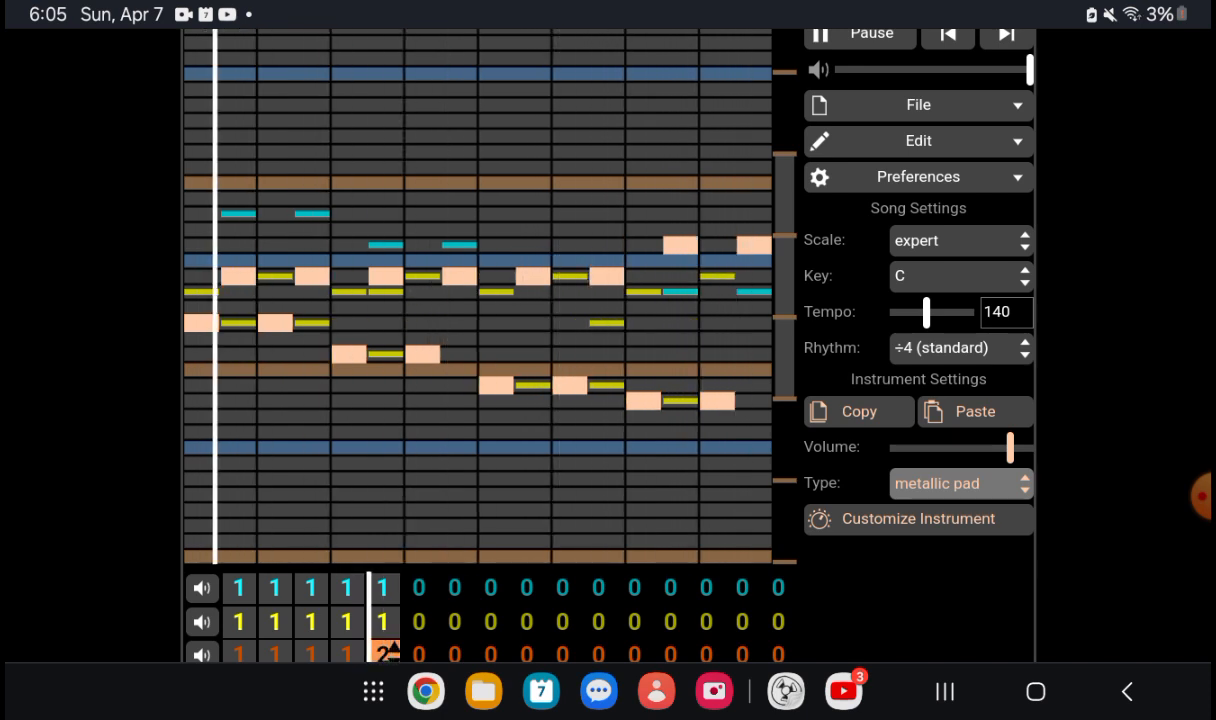
click(960, 482)
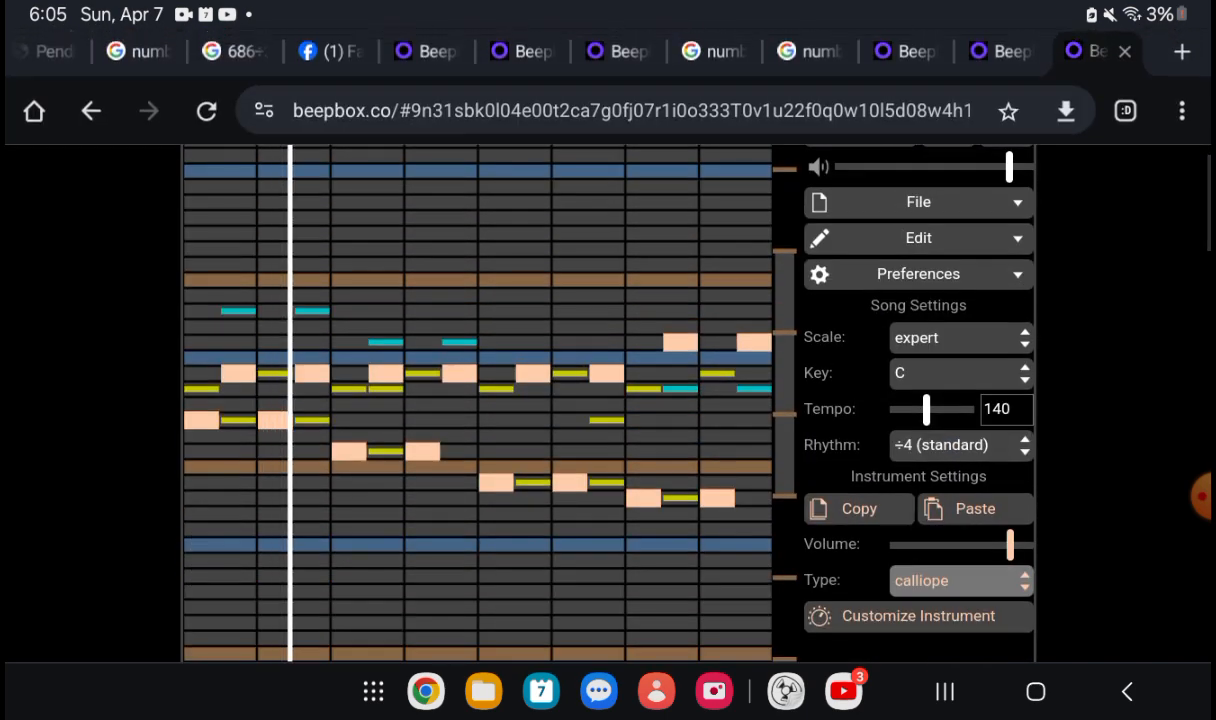
click(960, 580)
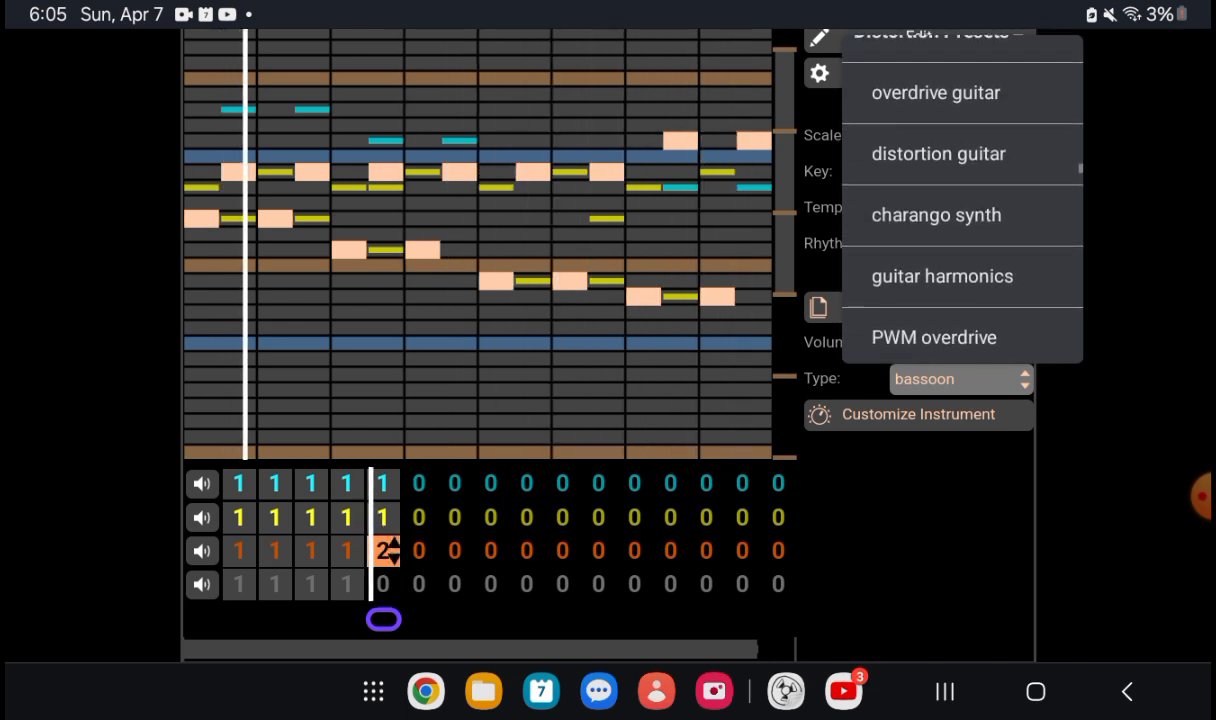
- Try banjo, then settle on koto as the third channel's instrument
click(932, 336)
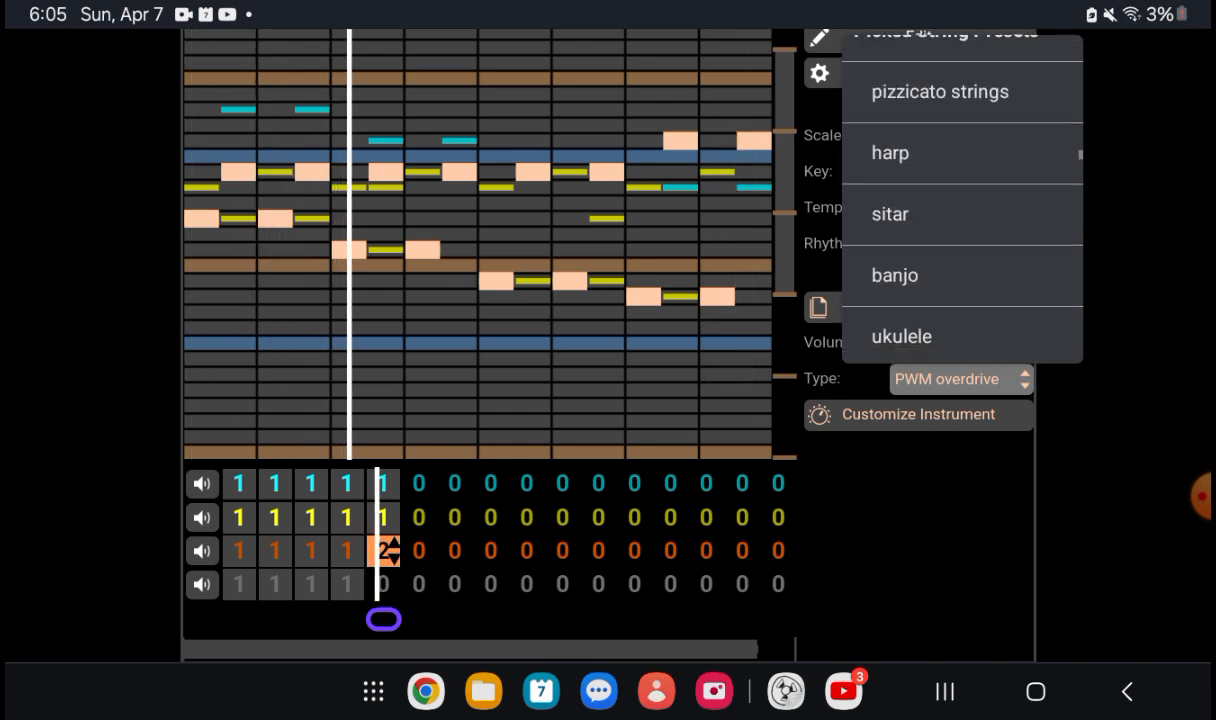
click(894, 276)
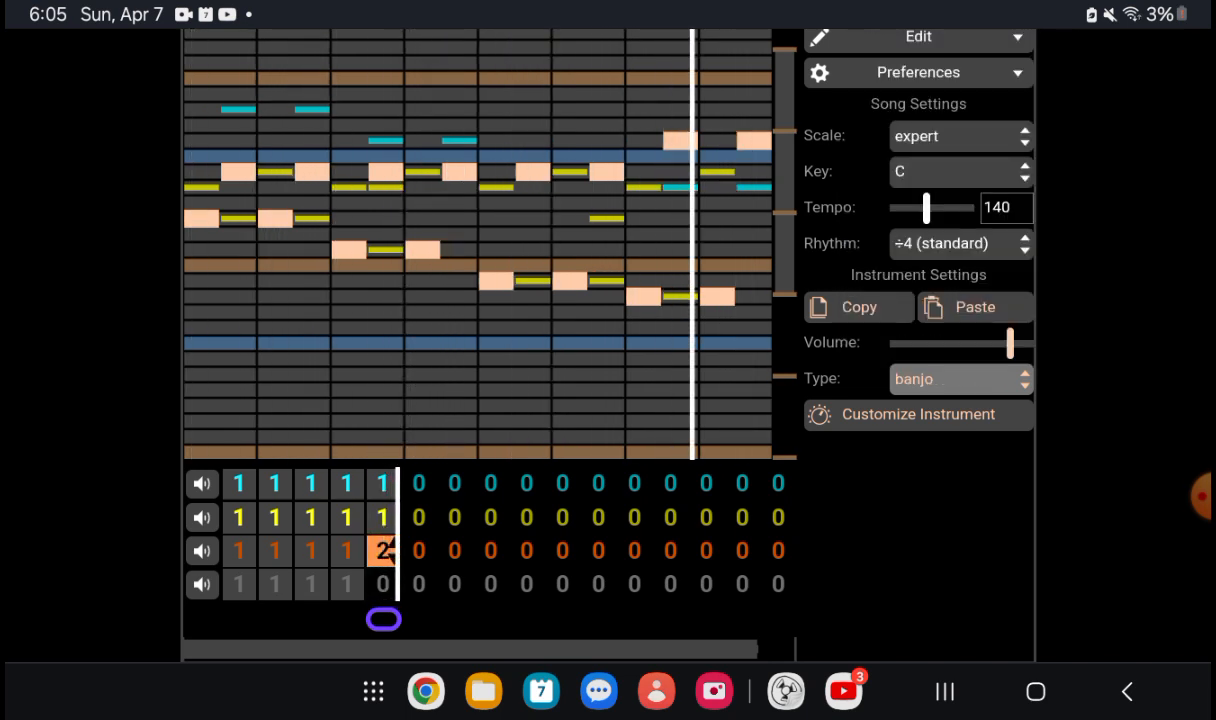
click(958, 378)
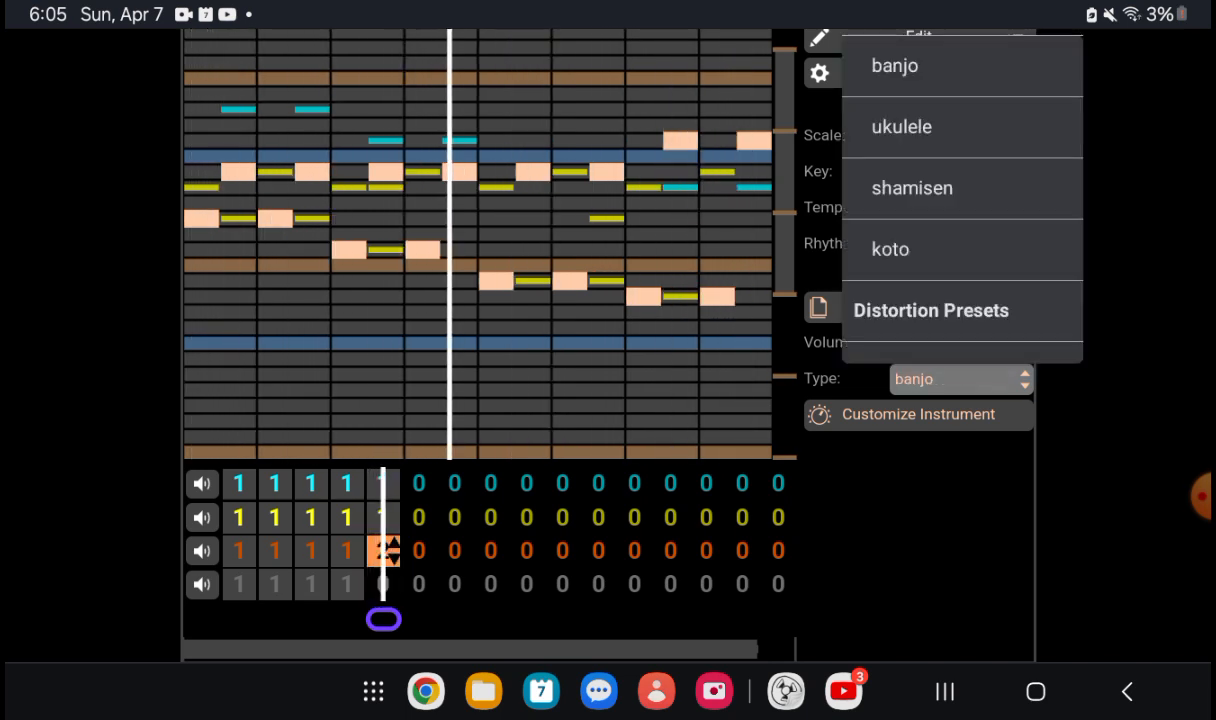
click(888, 248)
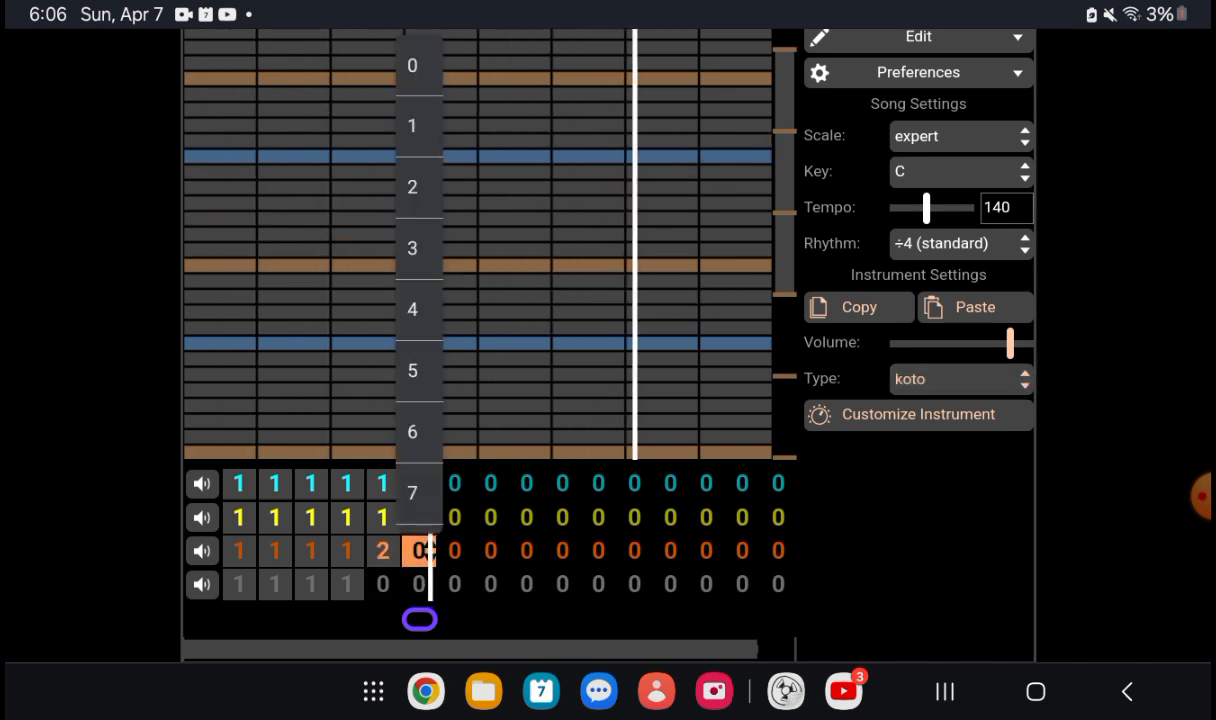
- Extend the song to seven bars with pattern 1 above and pattern 2 in the koto channel, then play it
click(958, 378)
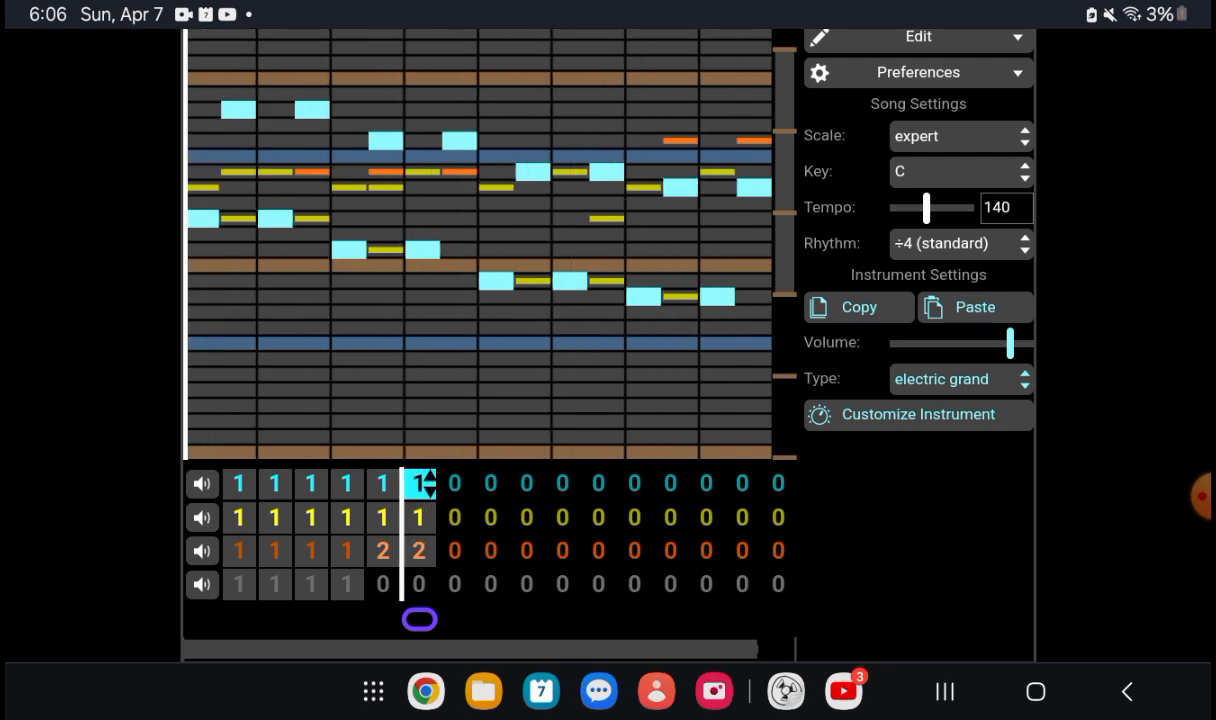
scroll(up, 3)
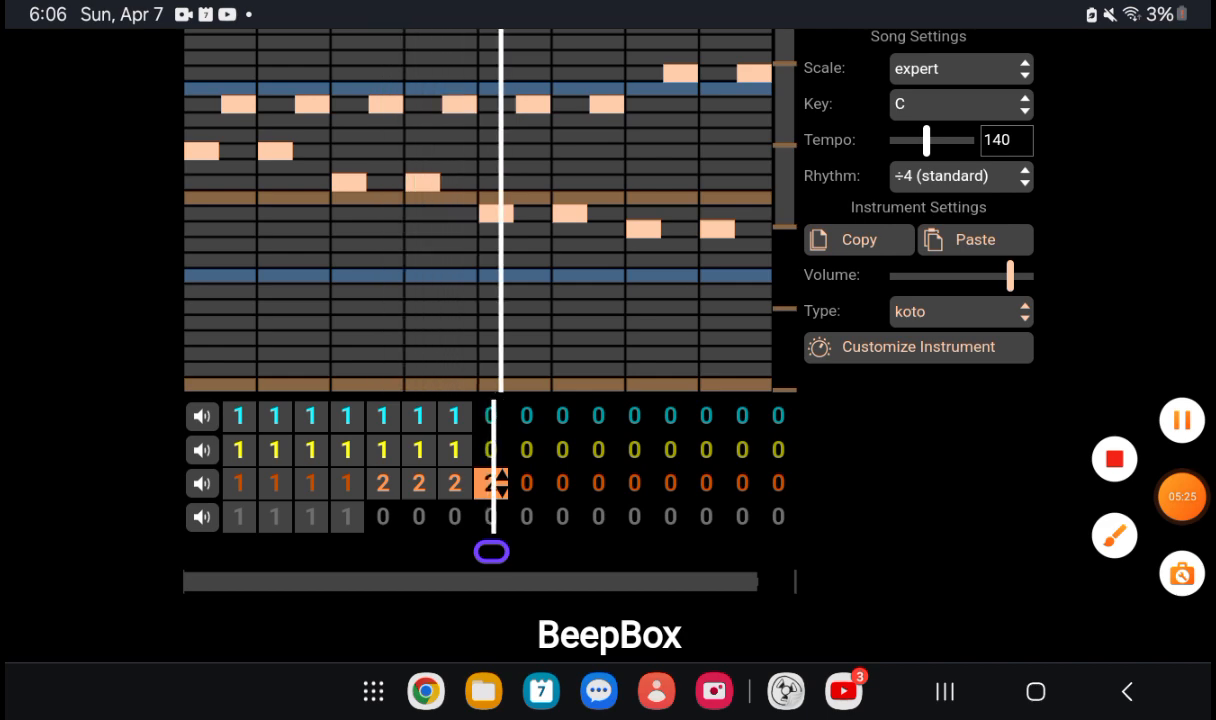
click(956, 312)
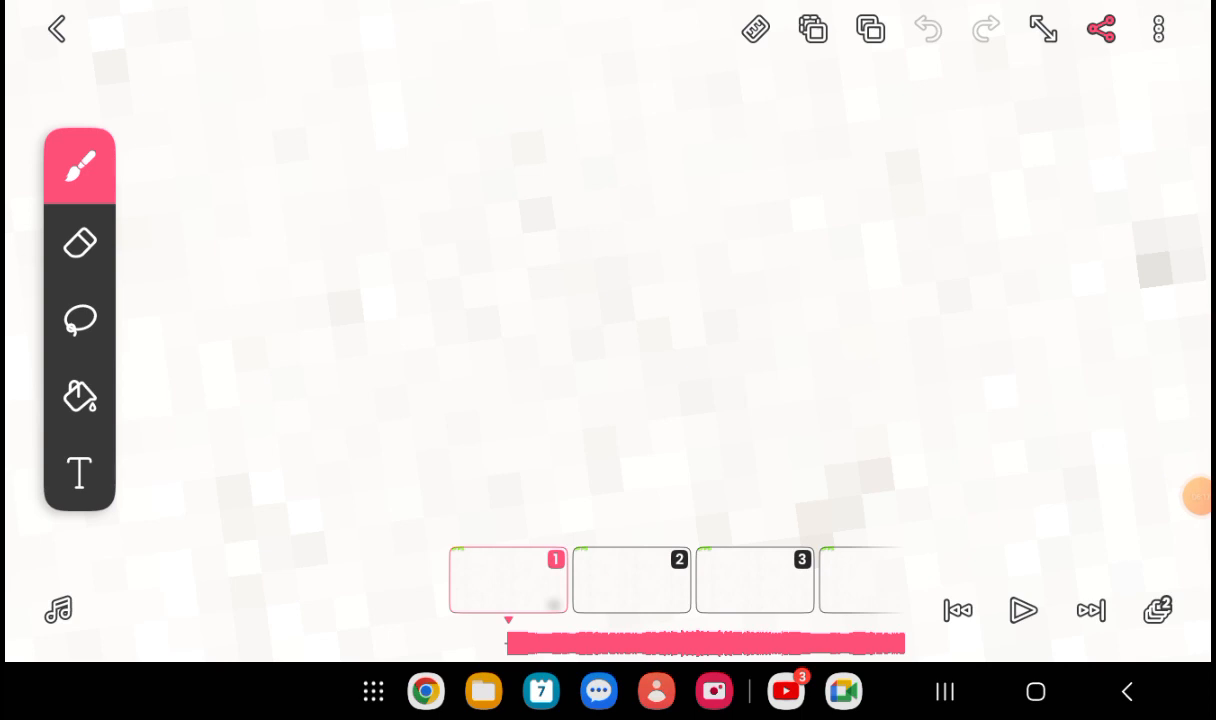
click(1196, 496)
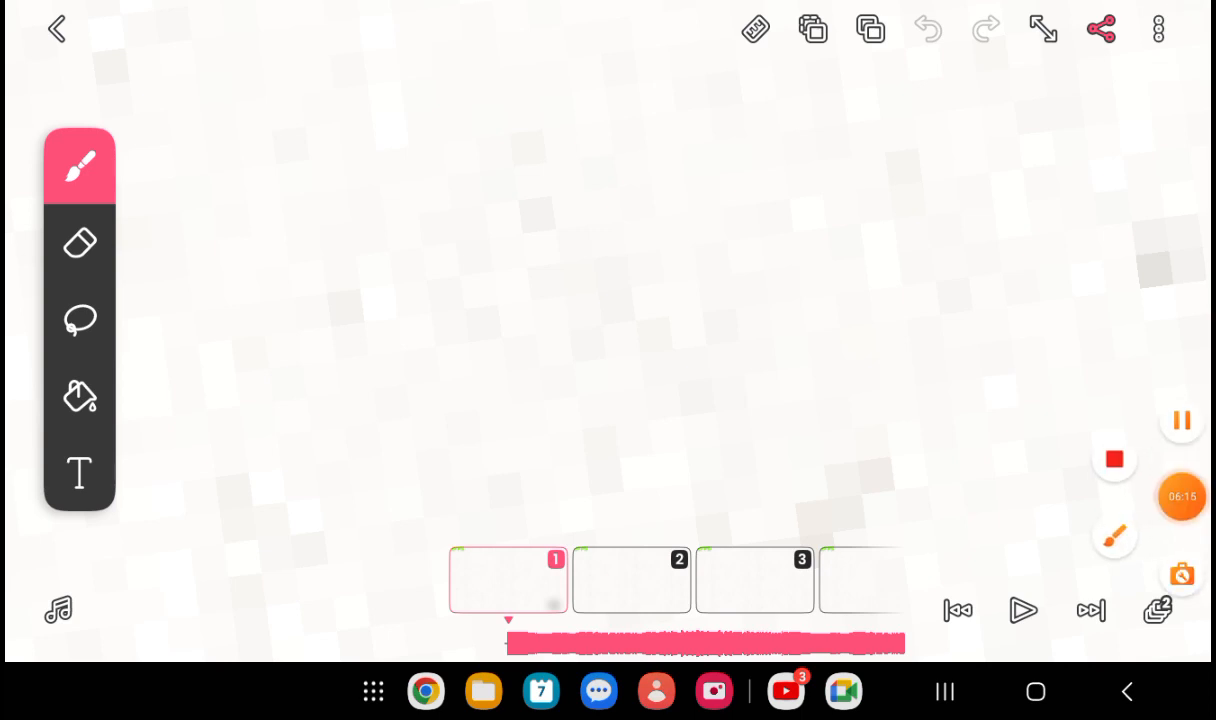
click(1180, 496)
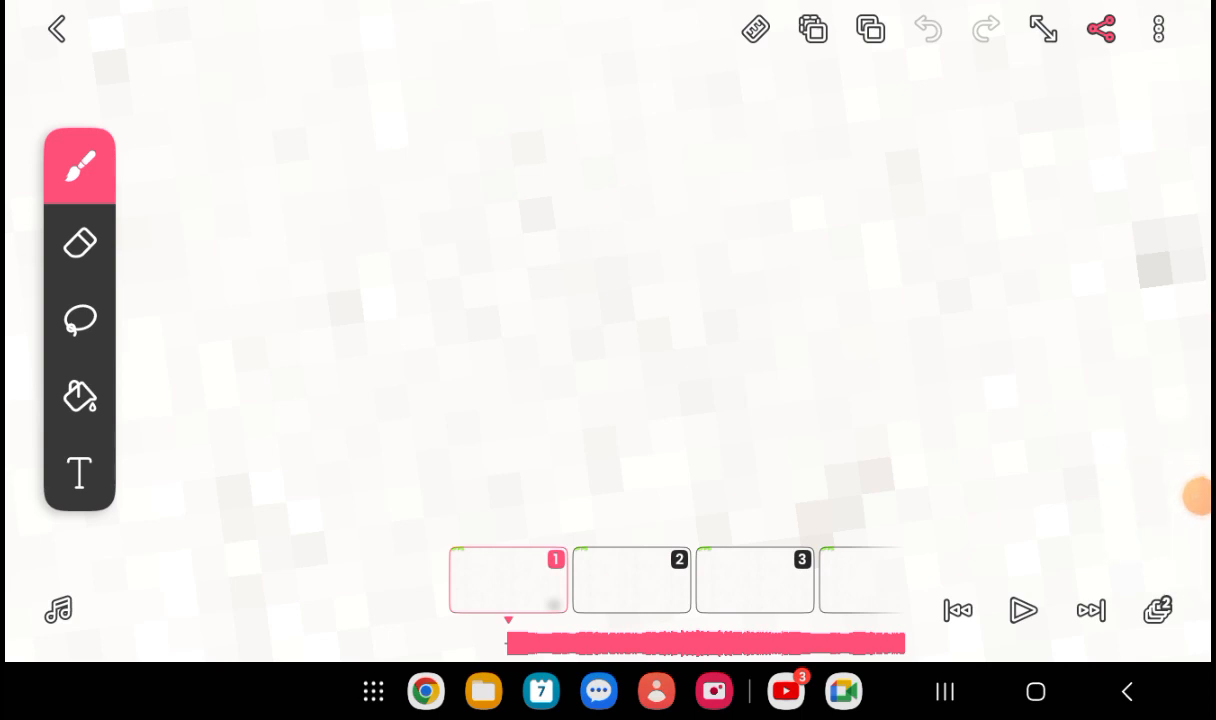